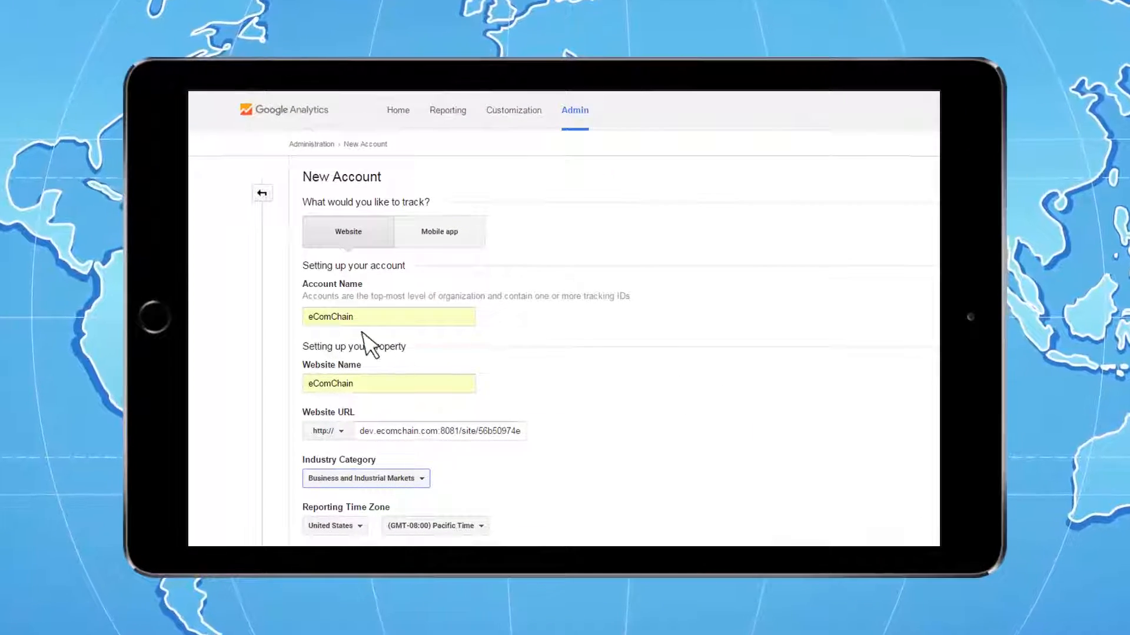
pyautogui.moveTo(441, 338)
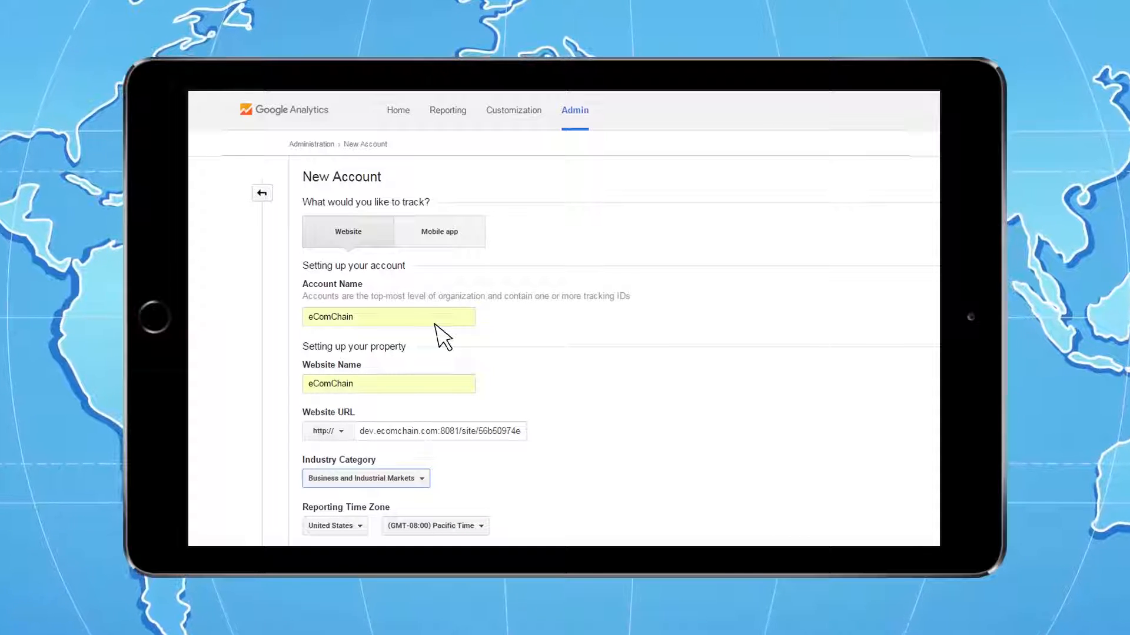
pyautogui.moveTo(319, 404)
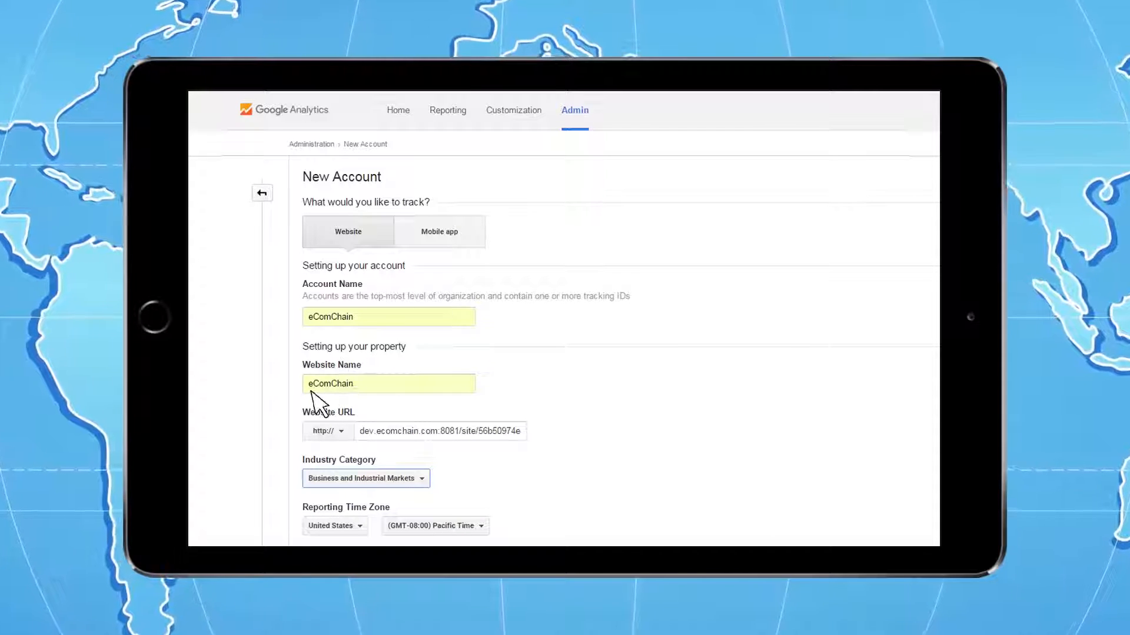
pyautogui.moveTo(430, 402)
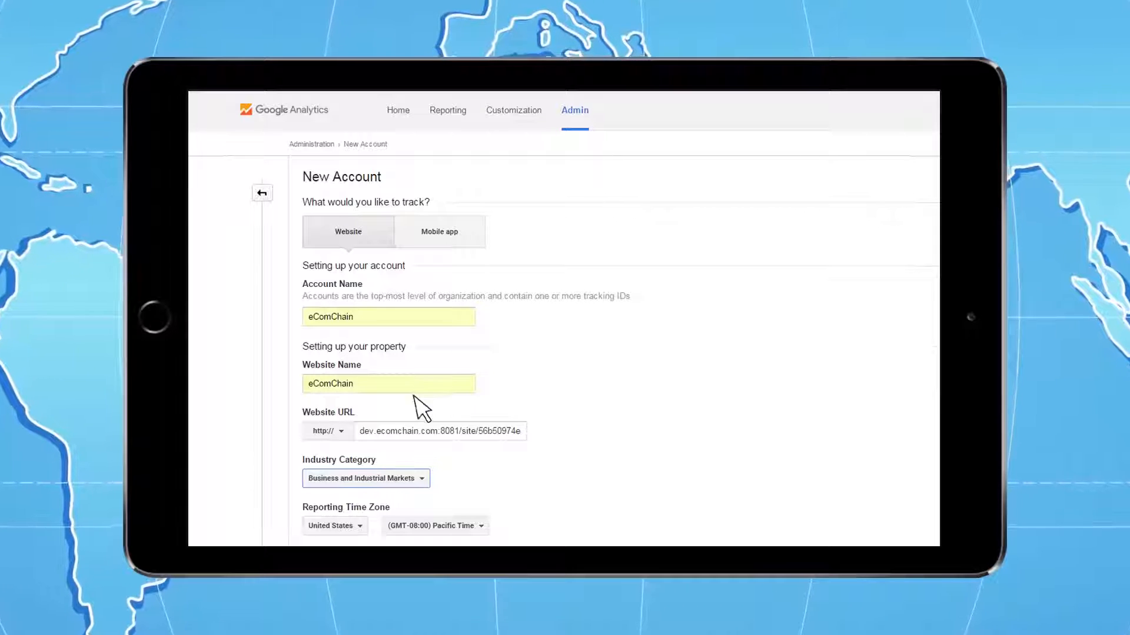
pyautogui.moveTo(321, 447)
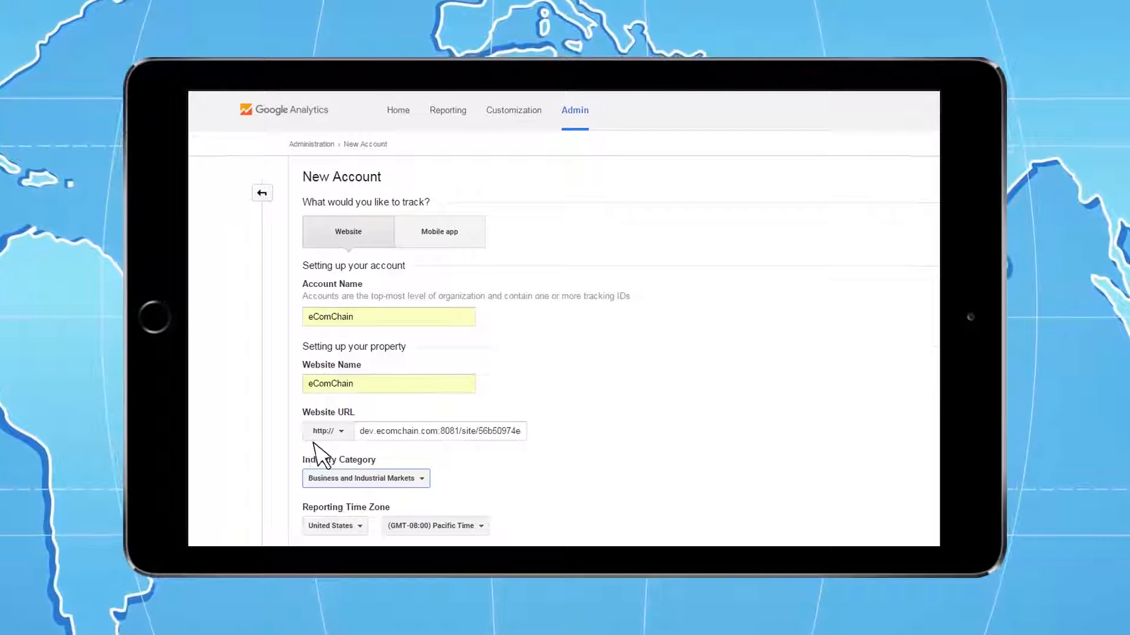
pyautogui.moveTo(531, 450)
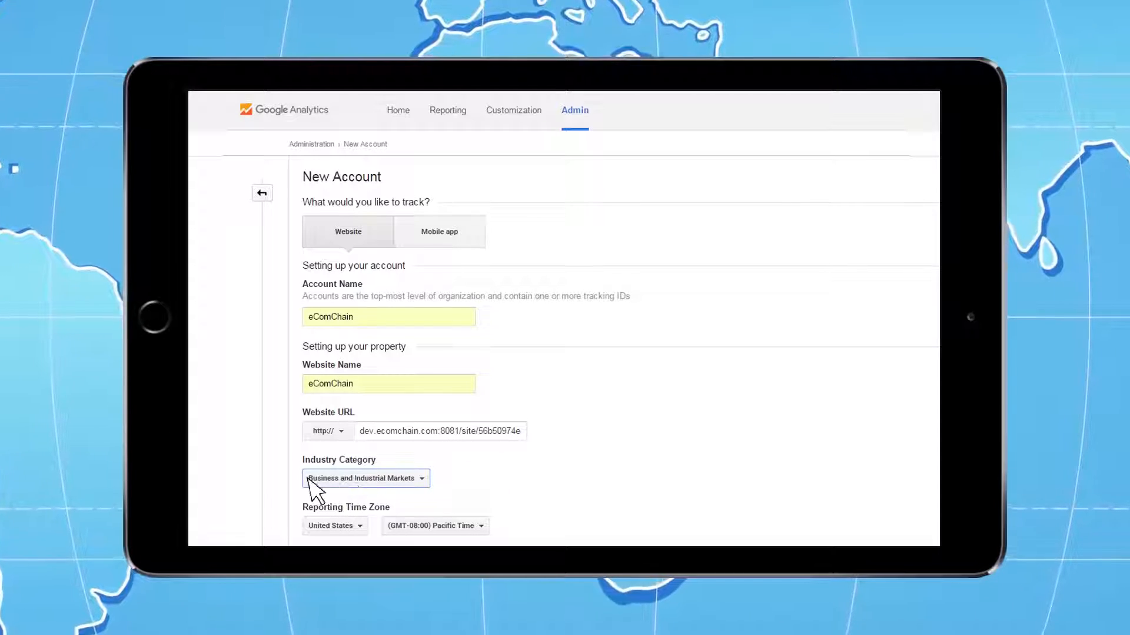
pyautogui.moveTo(421, 490)
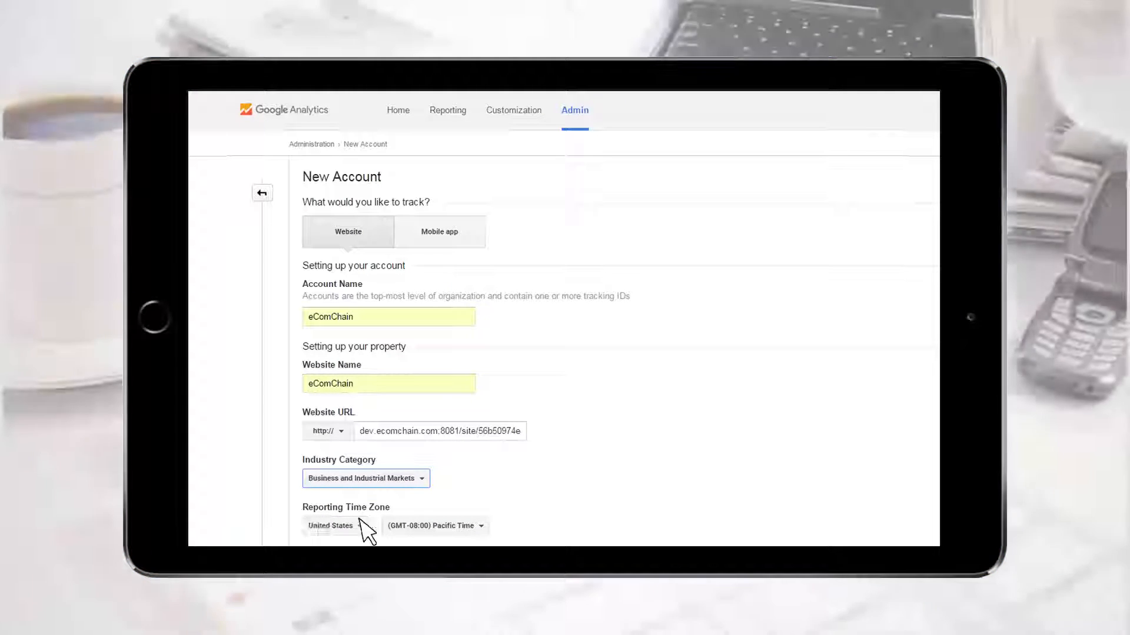
pyautogui.moveTo(479, 529)
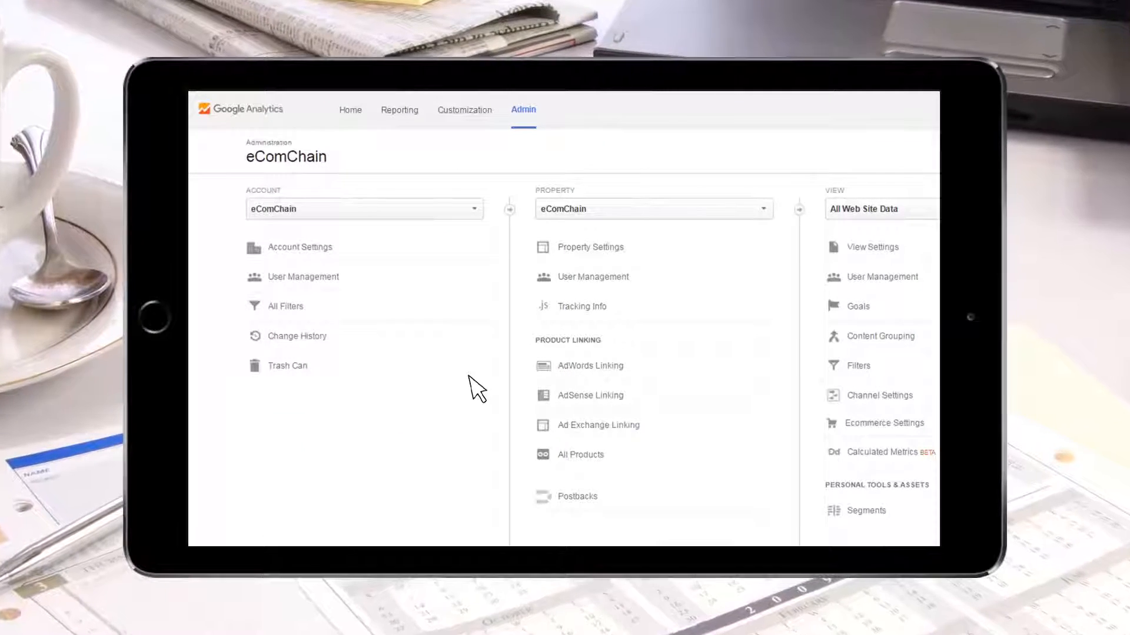
pyautogui.moveTo(590, 404)
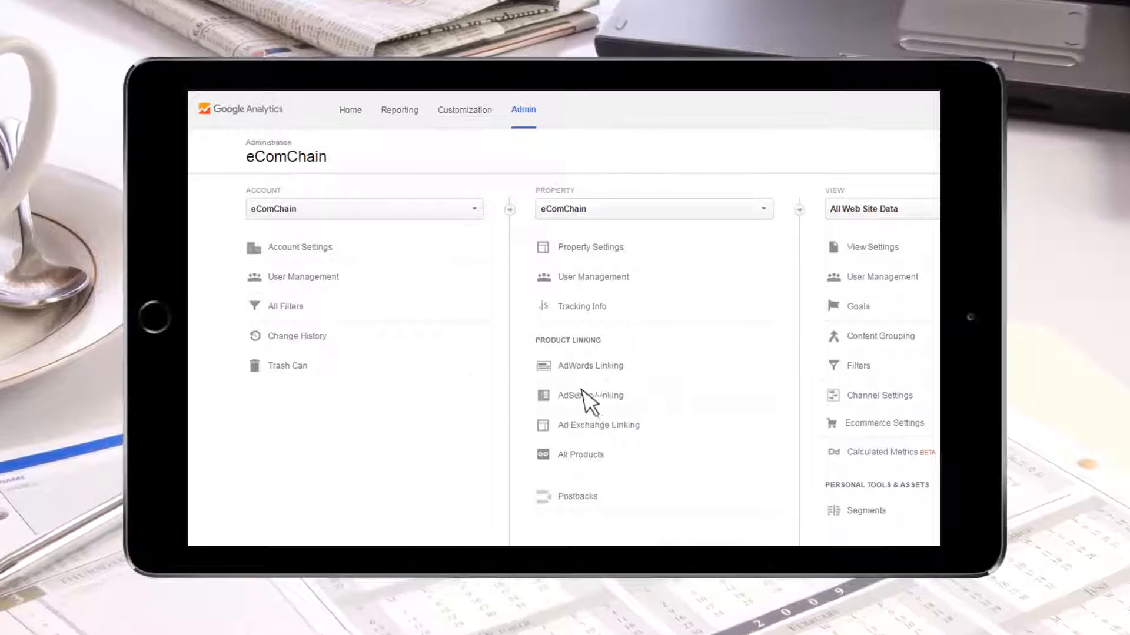
pyautogui.moveTo(872, 433)
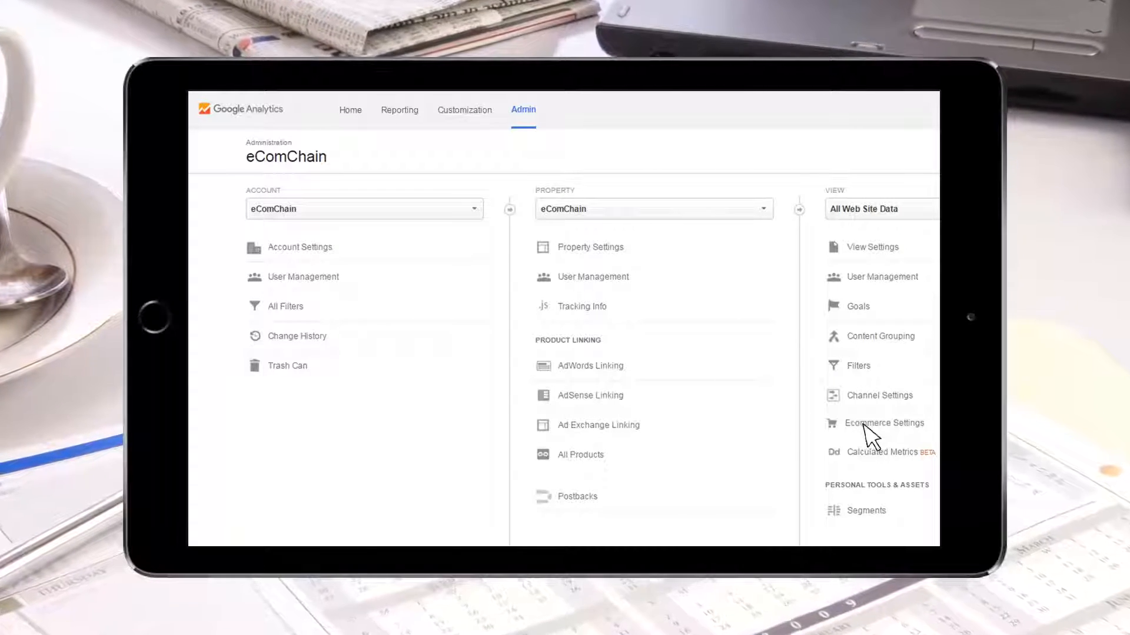
# Step: Switch Ecommerce status and Related Products on in the view's Ecommerce Settings
pyautogui.click(883, 423)
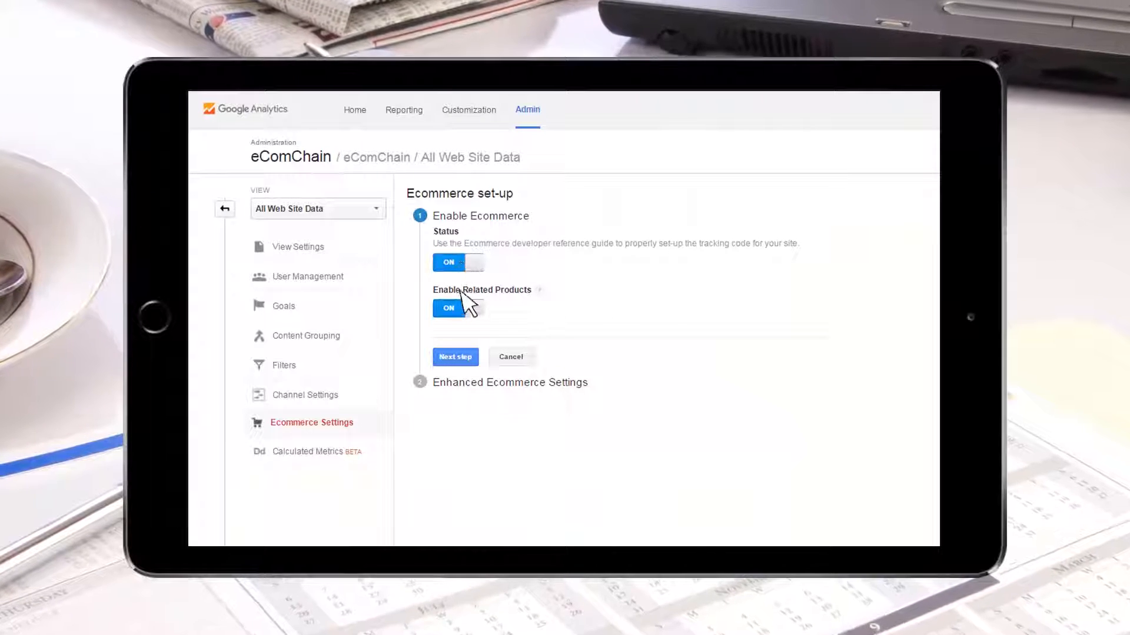
pyautogui.moveTo(468, 317)
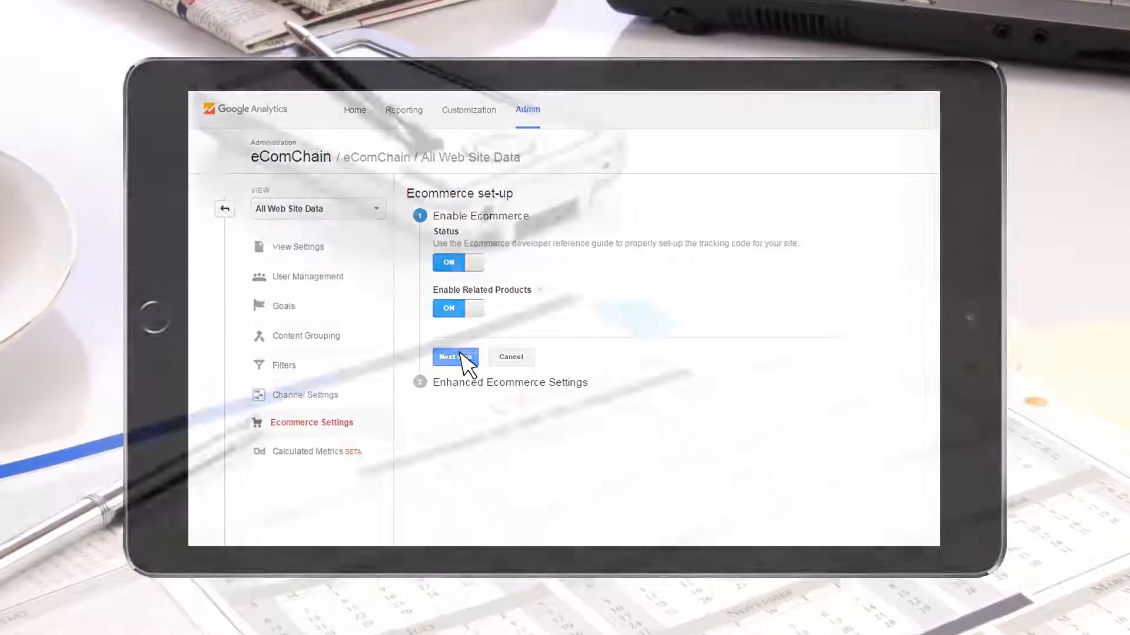
# Step: Turn on Enhanced Ecommerce reporting, add the Shopping Cart funnel step, and submit
pyautogui.click(450, 357)
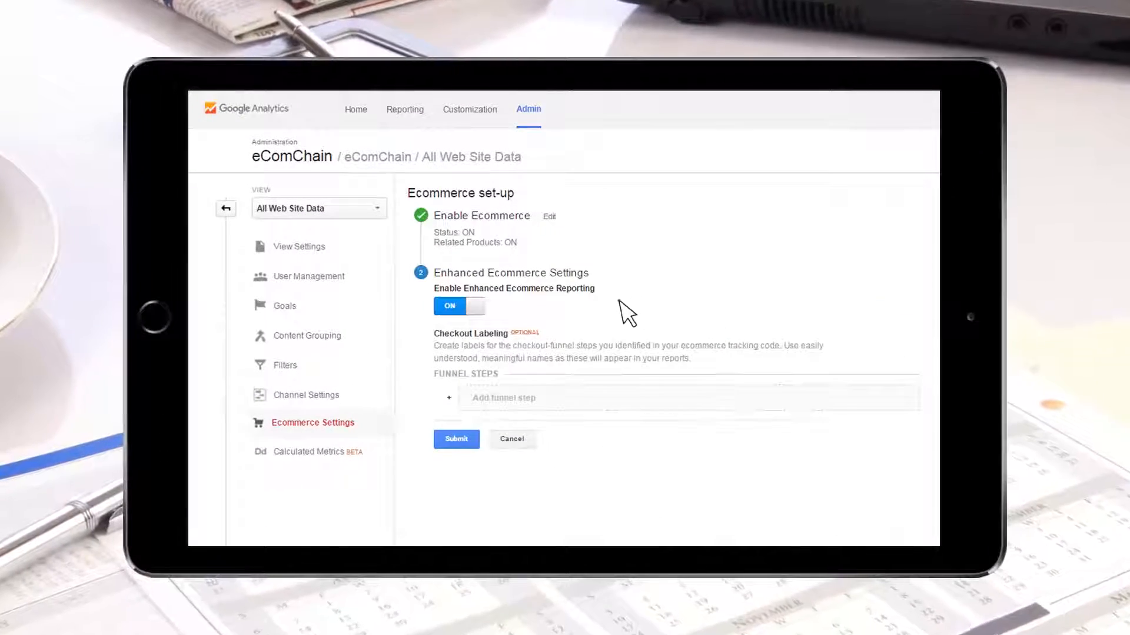
pyautogui.write('Shopping Cart')
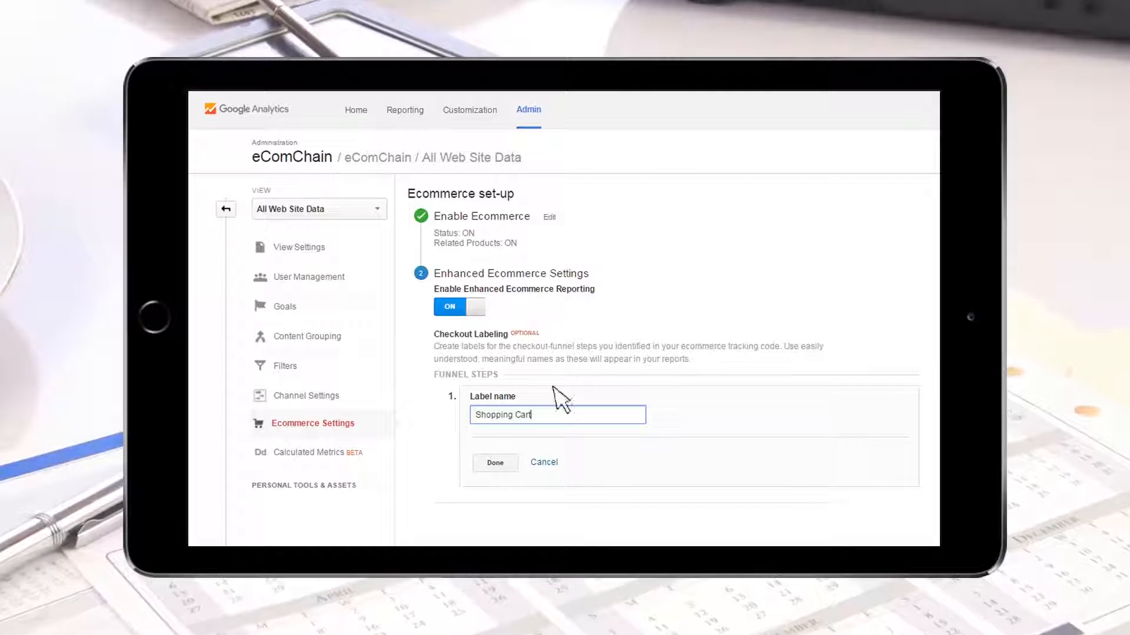
pyautogui.moveTo(603, 437)
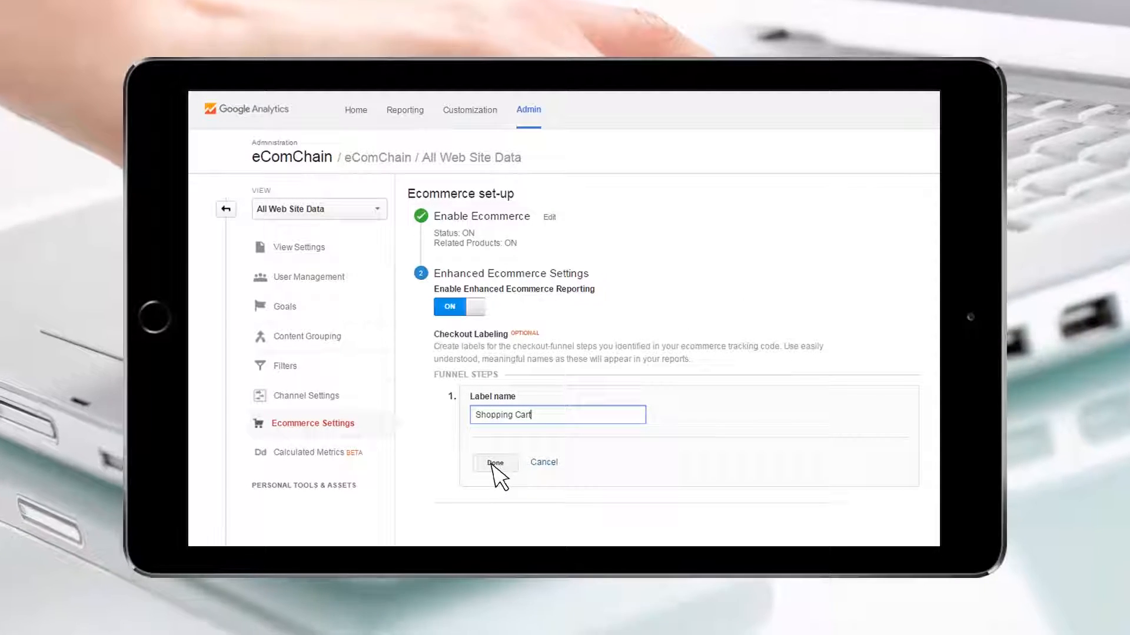
pyautogui.click(495, 463)
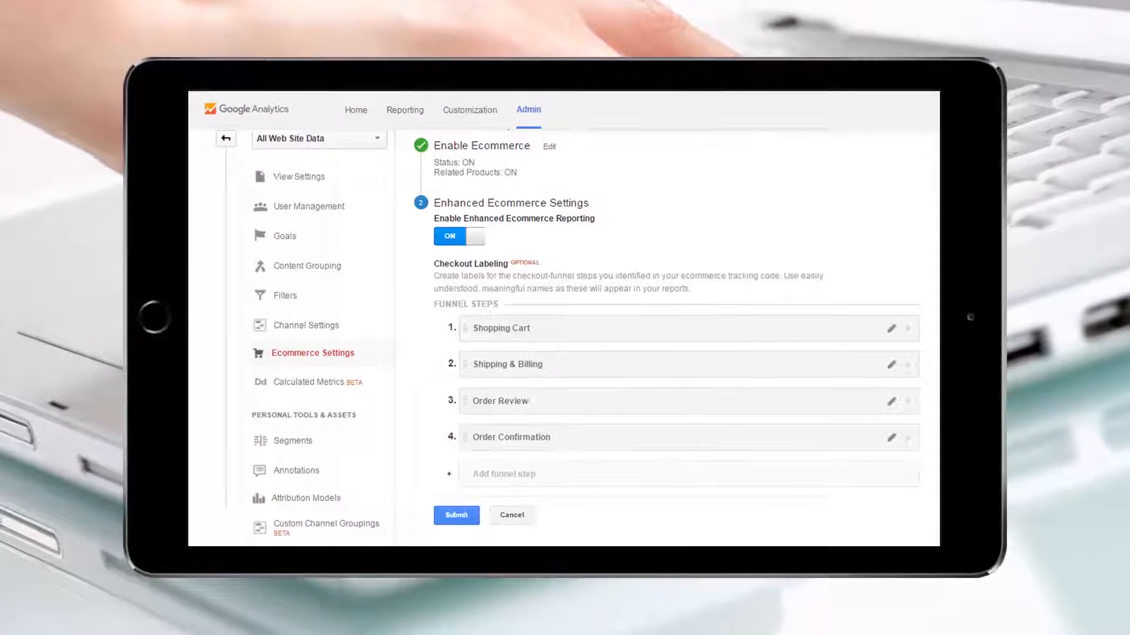
pyautogui.click(456, 516)
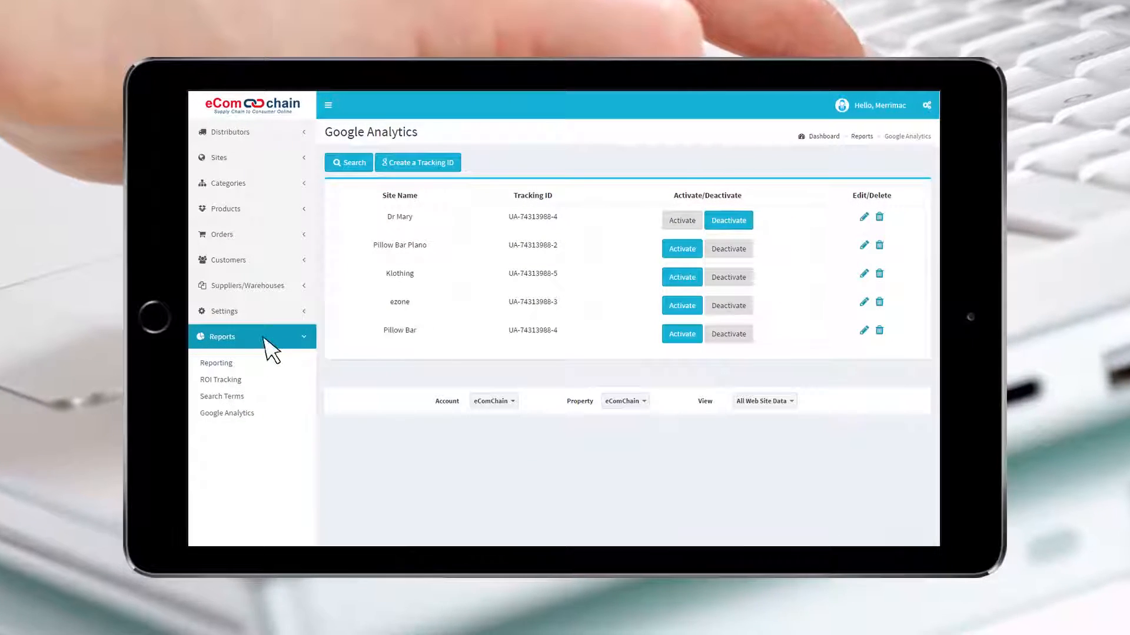
# Step: Save tracking ID UA-75130079-1 for the Pillow Bar site and return to the Dashboard
pyautogui.click(417, 162)
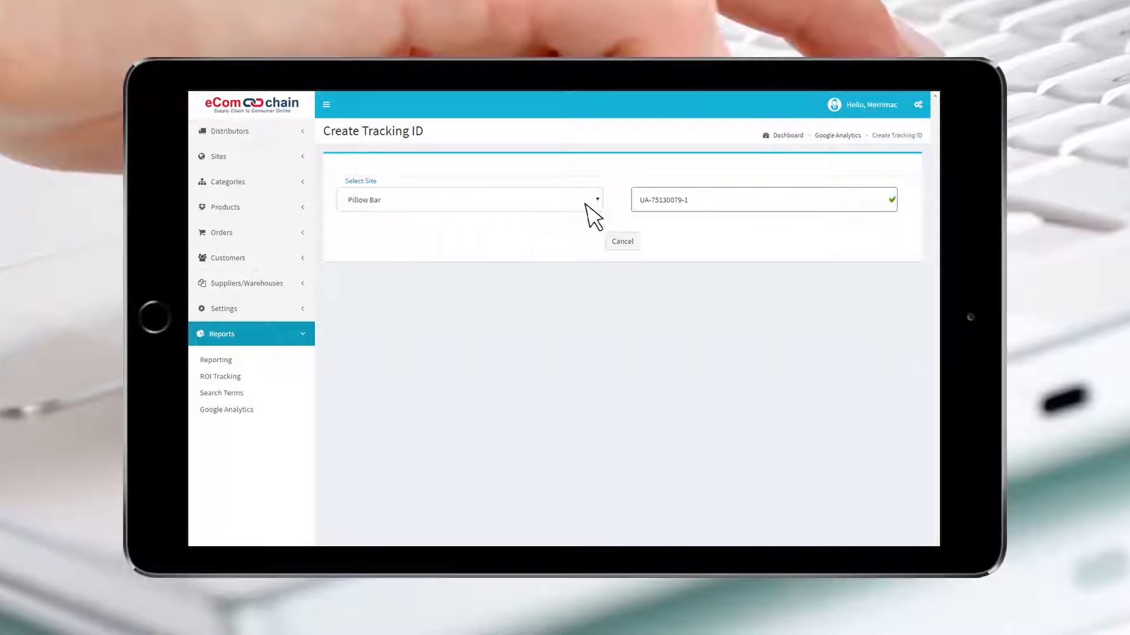
pyautogui.moveTo(753, 216)
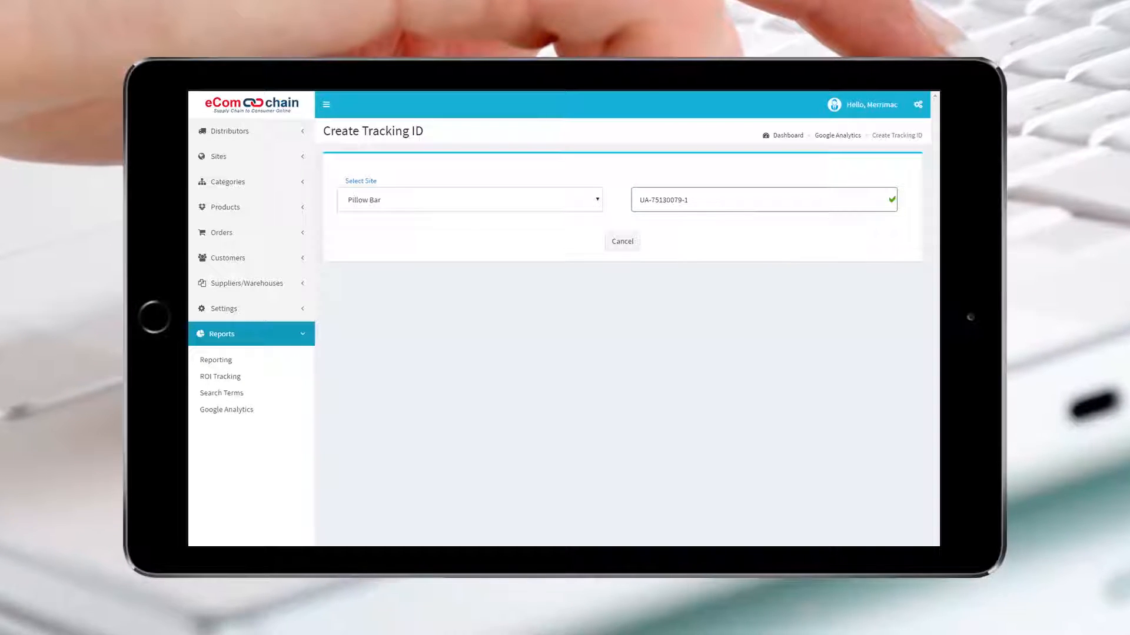
pyautogui.click(621, 241)
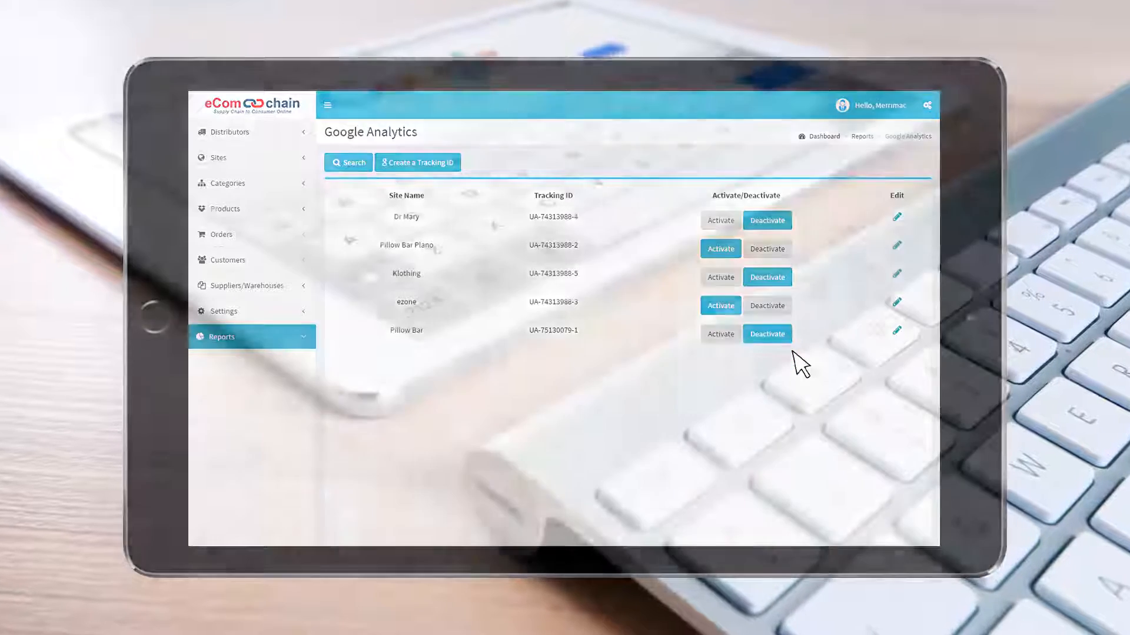
pyautogui.click(823, 135)
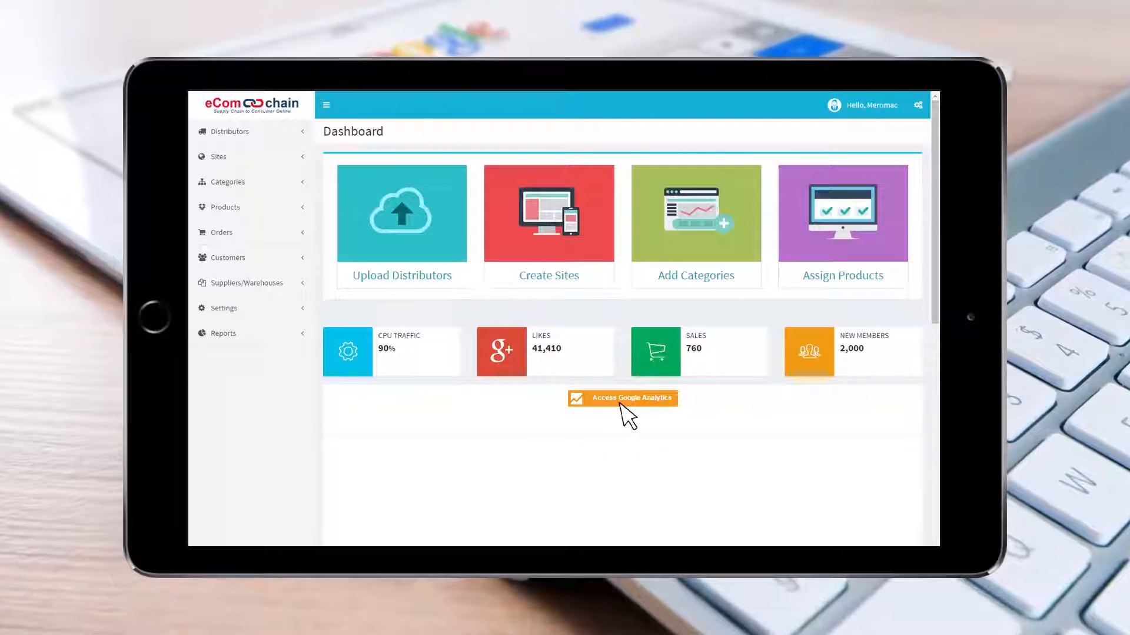
pyautogui.click(621, 398)
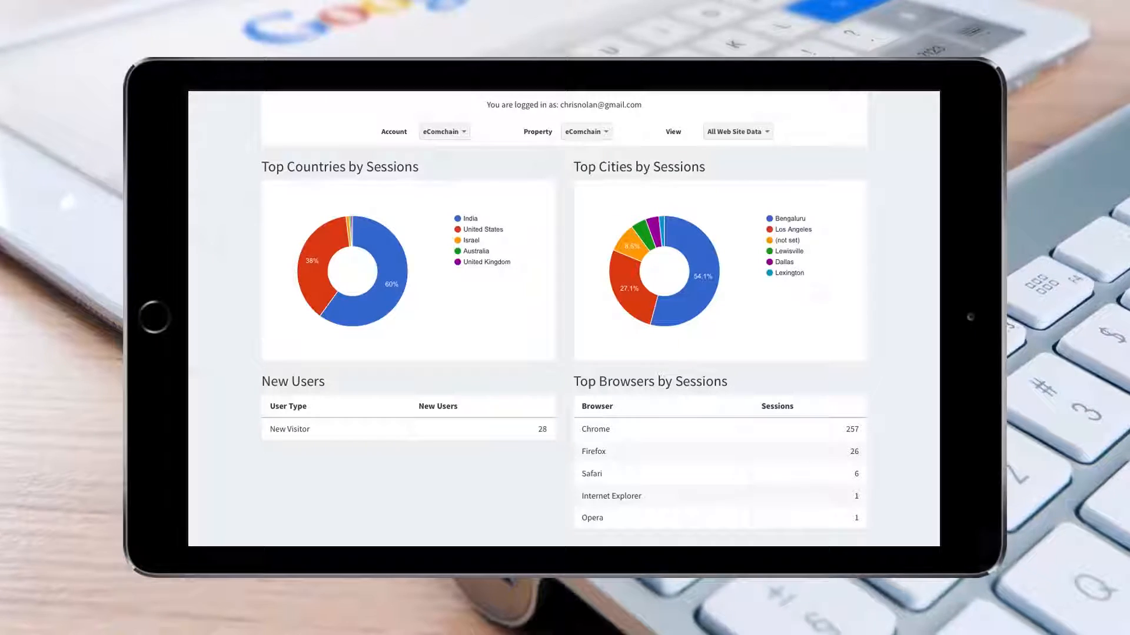
# Step: Show the session charts for the Pillow Bar Plano property
pyautogui.click(586, 131)
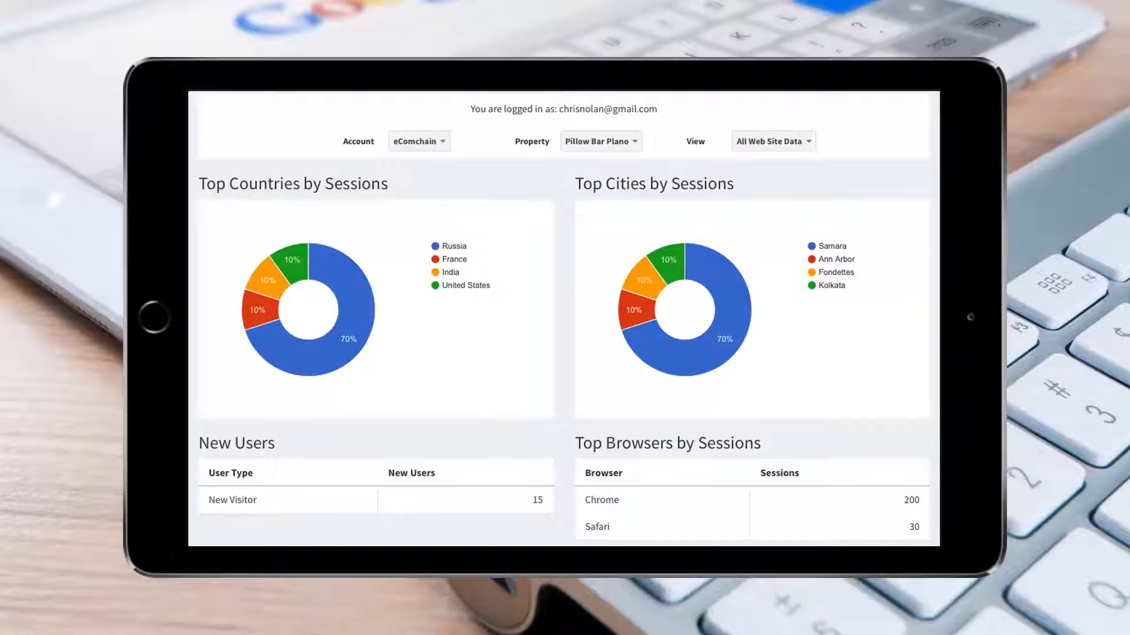